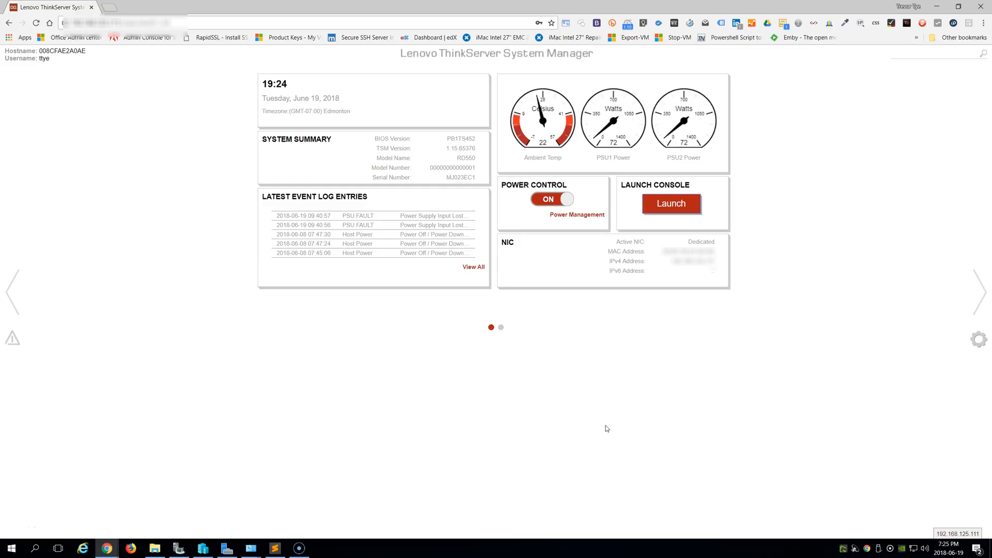
{"action": "mouse_move", "coordinate": [700, 412]}
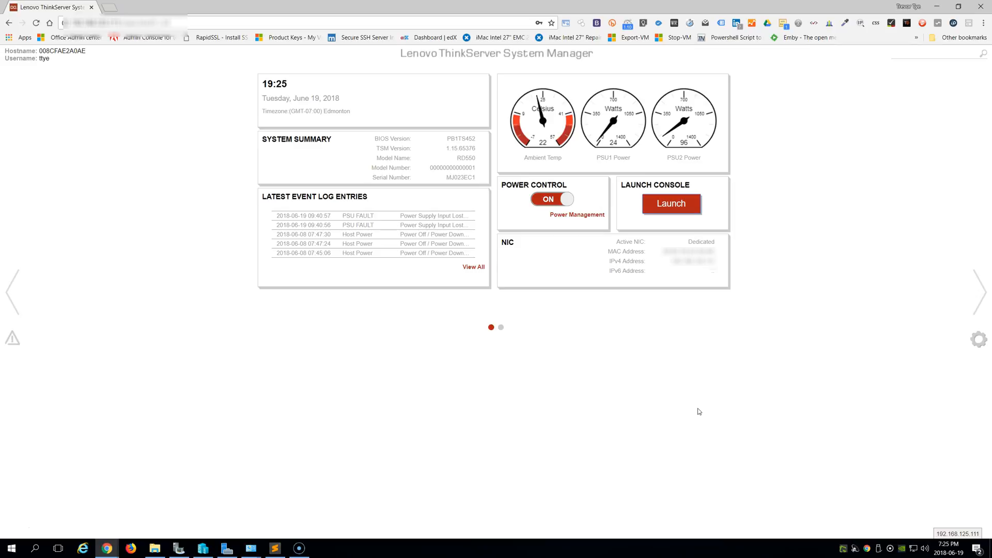
{"action": "mouse_move", "coordinate": [746, 424]}
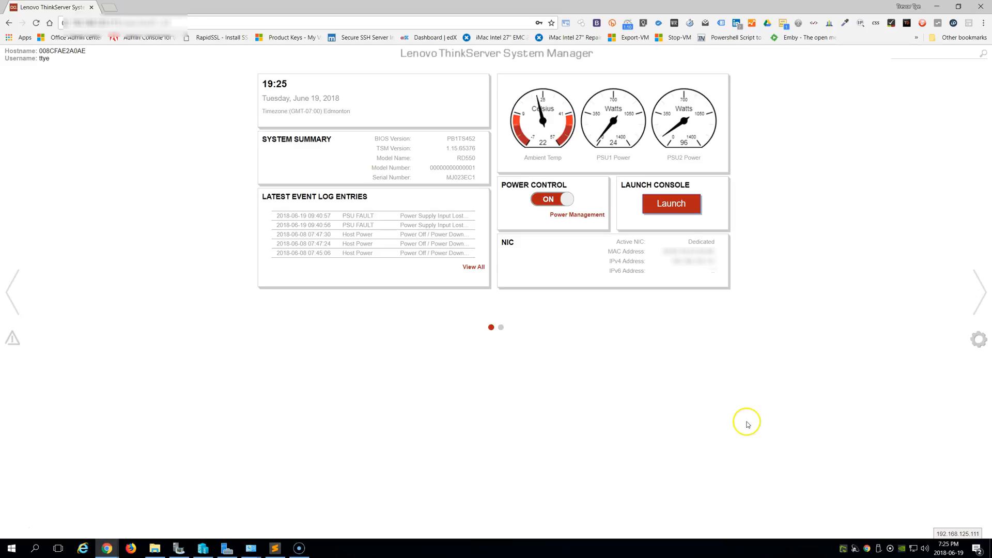
{"action": "mouse_move", "coordinate": [753, 425]}
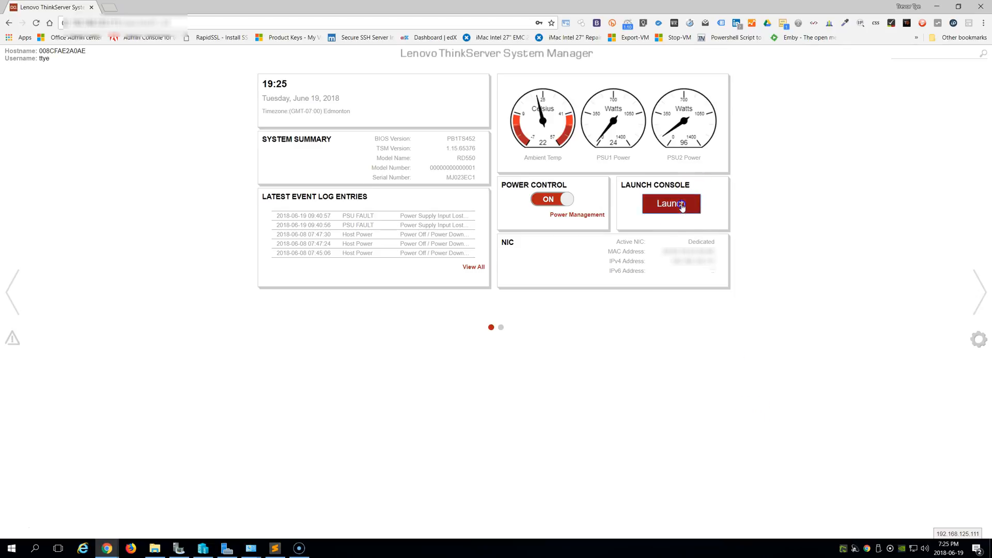
Launch the remote console and keep the flagged jviewer (1).jnlp download in Chrome.
{"action": "left_click", "coordinate": [670, 204]}
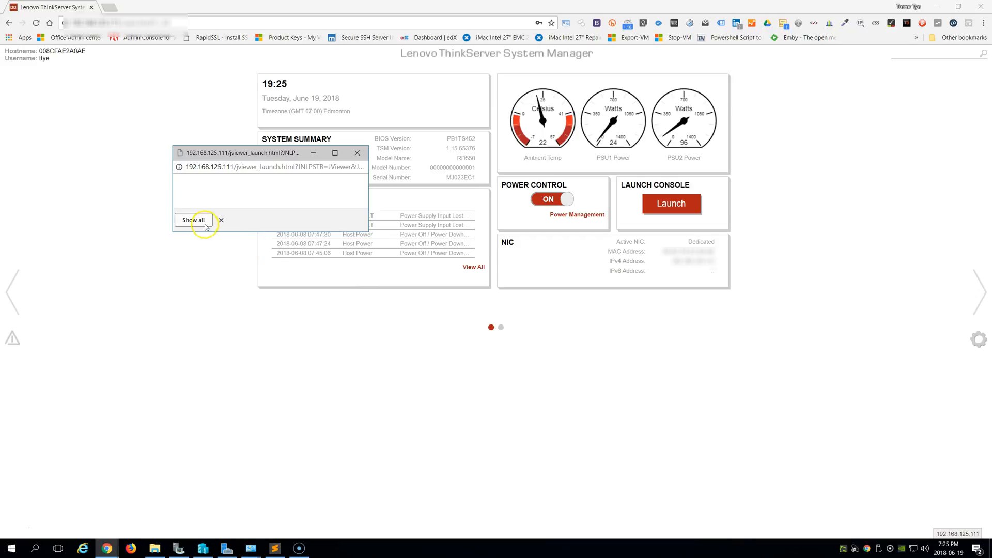
{"action": "left_click", "coordinate": [193, 219]}
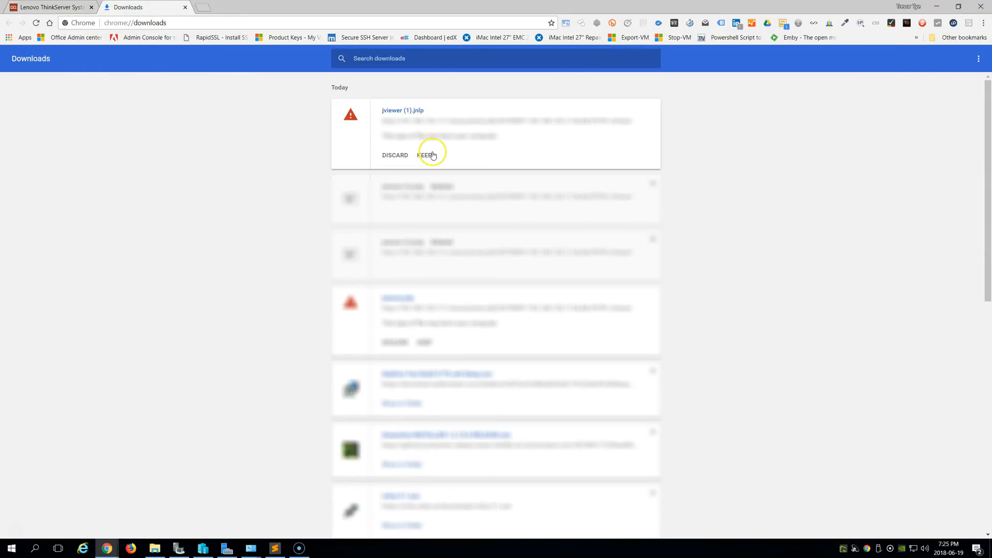
{"action": "mouse_move", "coordinate": [425, 159]}
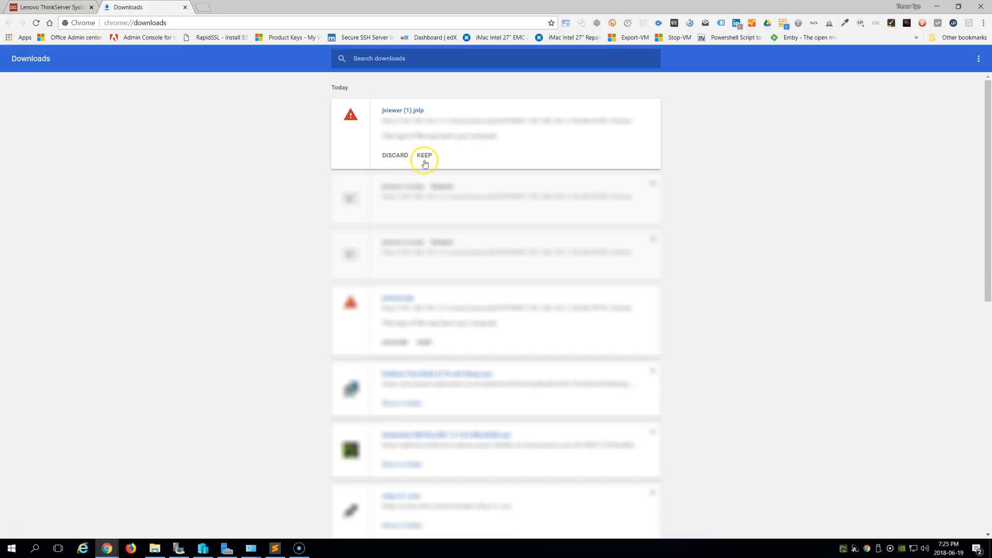
{"action": "left_click", "coordinate": [425, 155]}
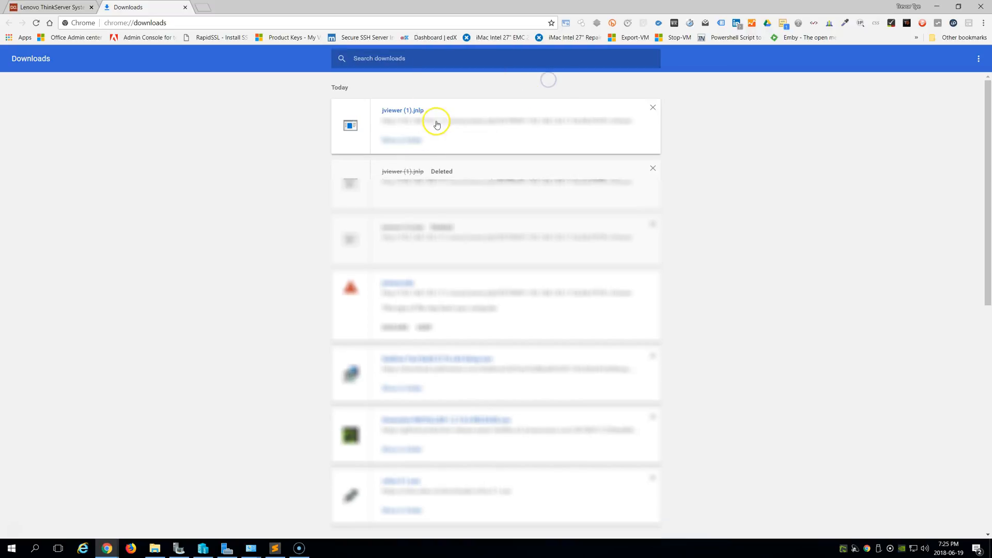
{"action": "mouse_move", "coordinate": [425, 213]}
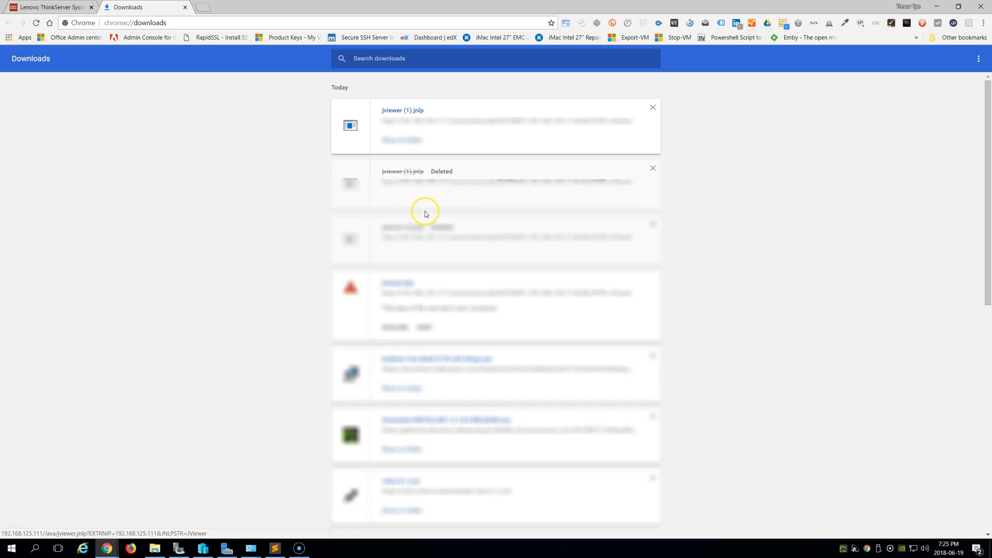
{"action": "mouse_move", "coordinate": [922, 6]}
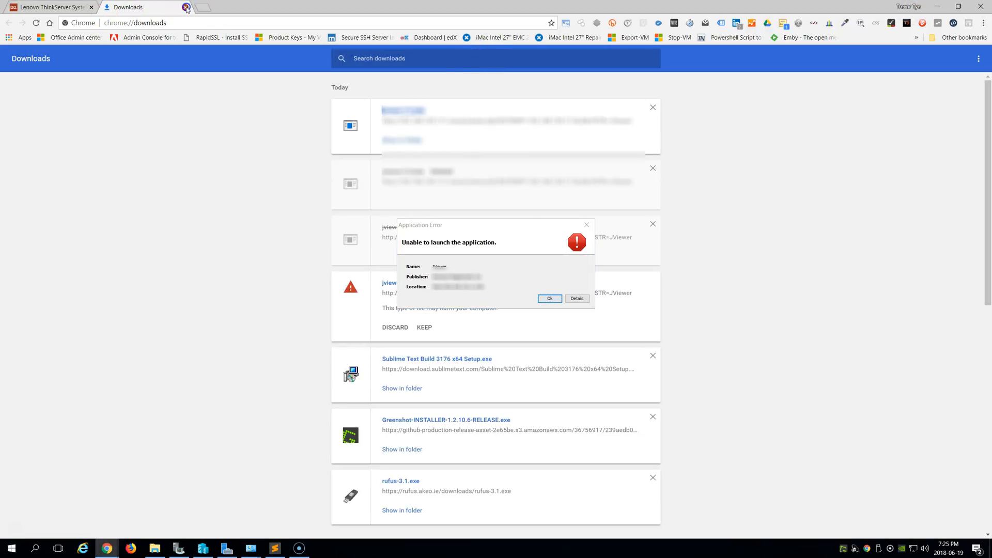
Read the unsigned-application launch error details, then dismiss the error back to the dashboard.
{"action": "left_click", "coordinate": [47, 8]}
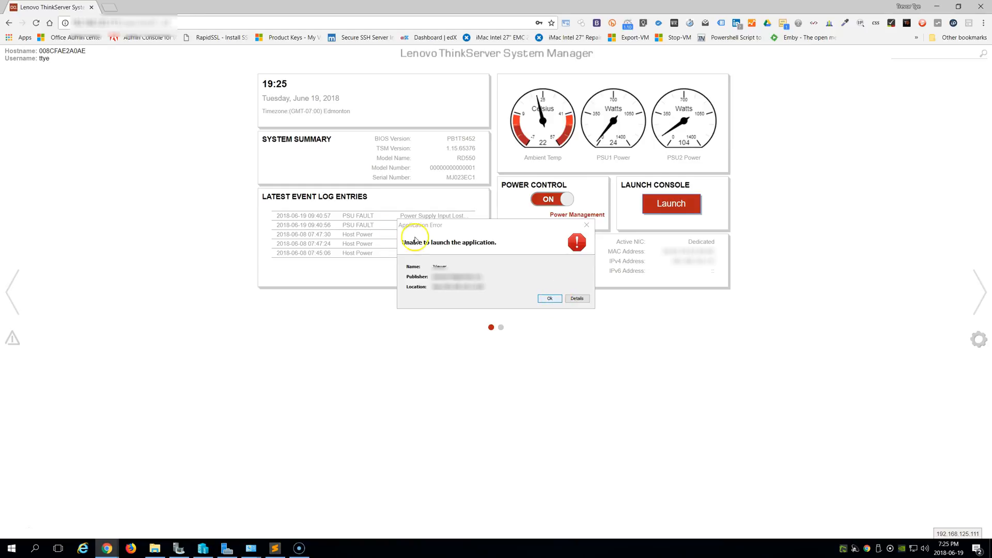
{"action": "mouse_move", "coordinate": [563, 306]}
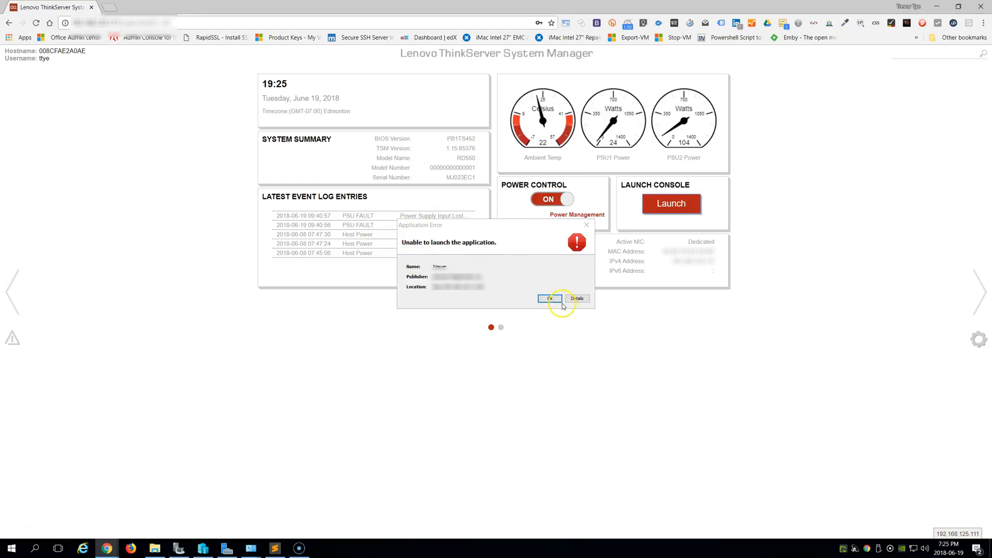
{"action": "left_click", "coordinate": [576, 297]}
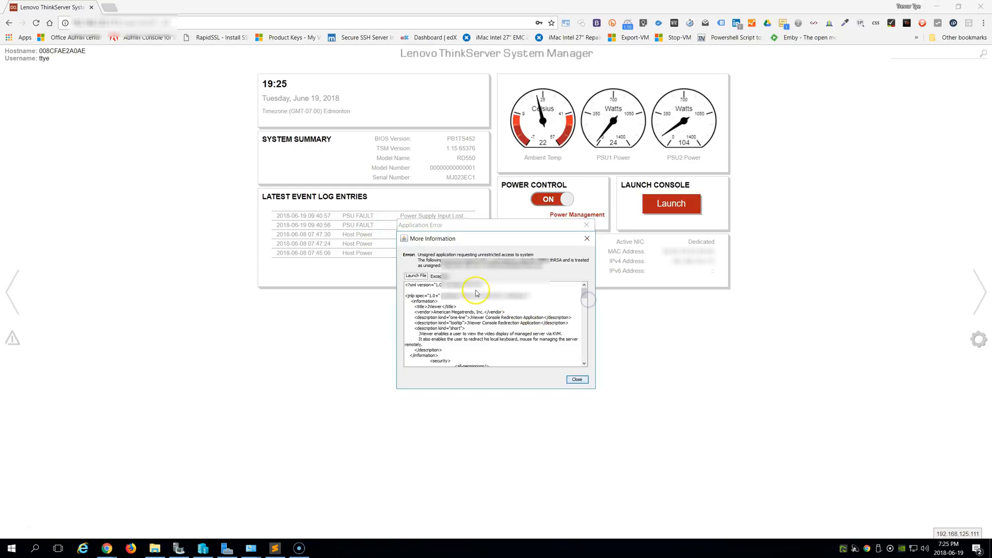
{"action": "mouse_move", "coordinate": [528, 385]}
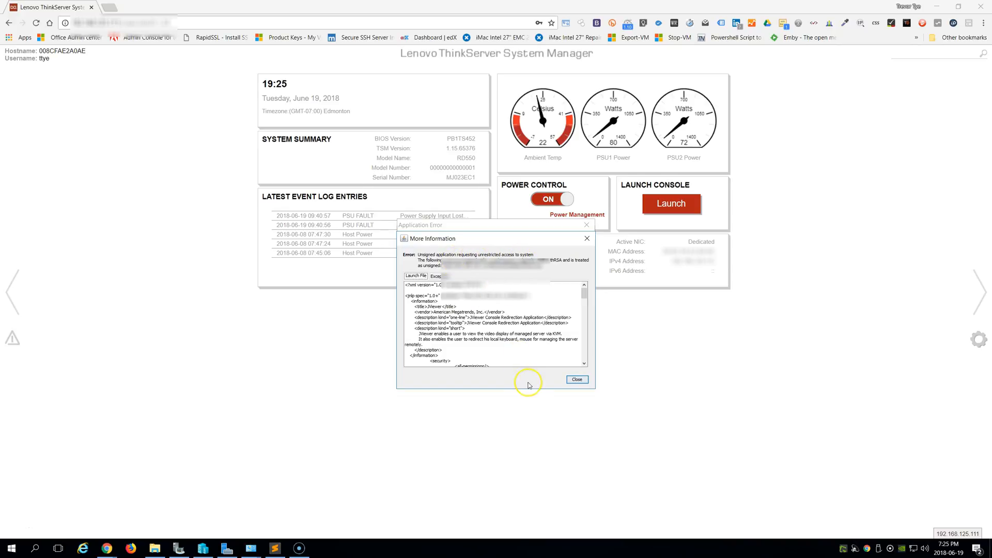
{"action": "mouse_move", "coordinate": [485, 263]}
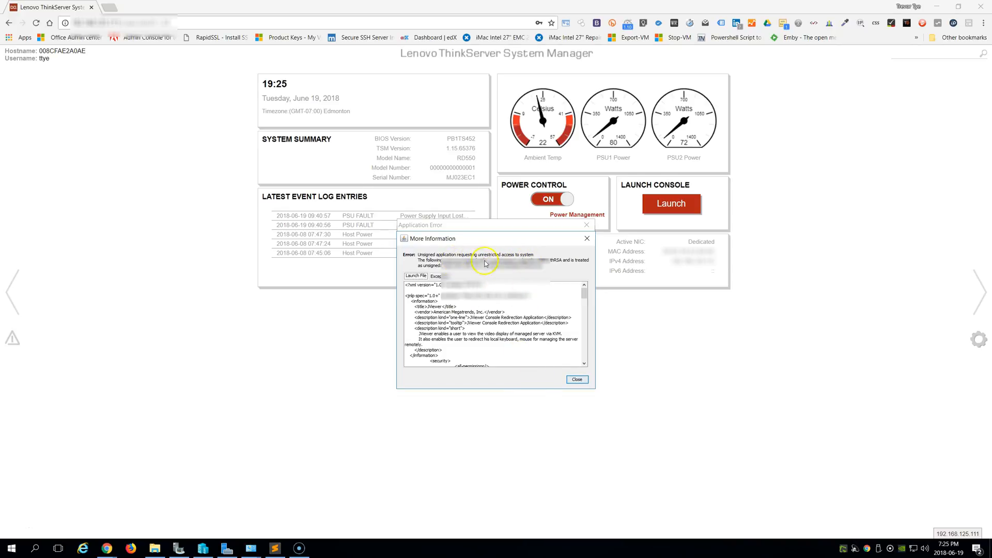
{"action": "mouse_move", "coordinate": [564, 267]}
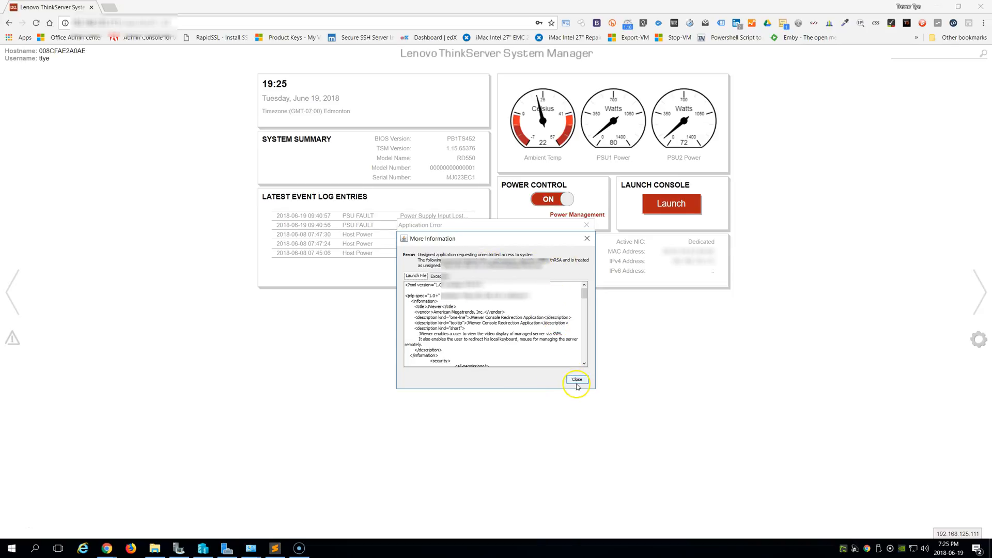
{"action": "left_click", "coordinate": [576, 380]}
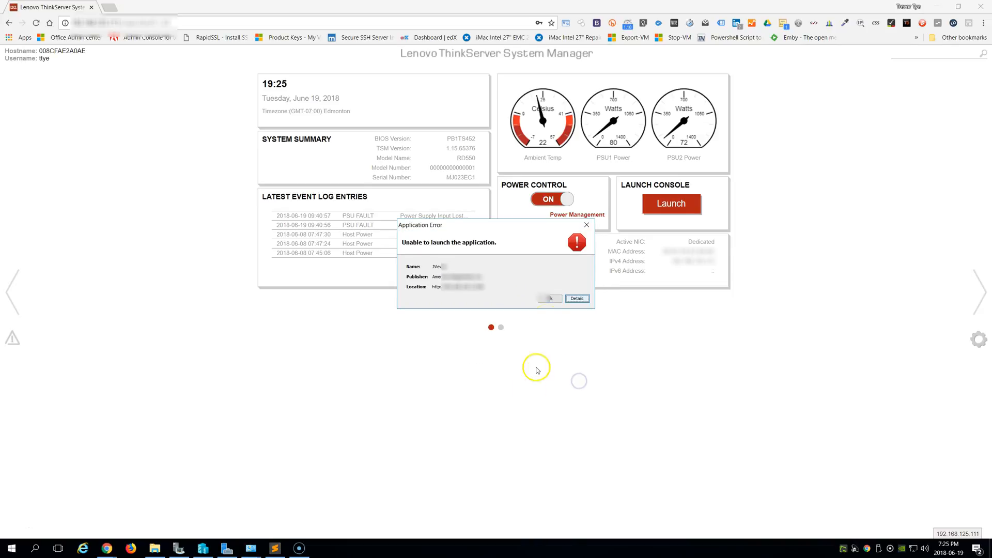
{"action": "left_click", "coordinate": [548, 298]}
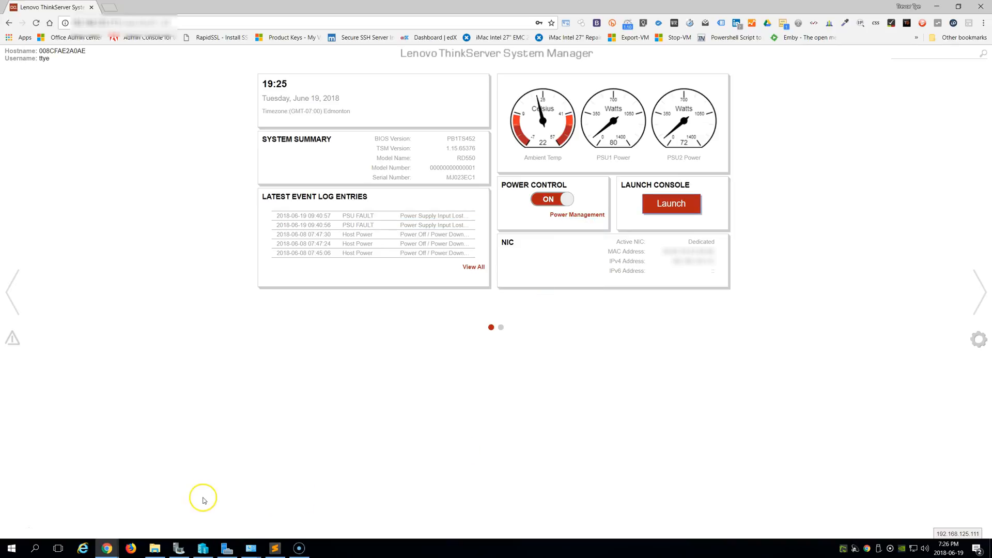
Open Windows Control Panel from Start and search it for "java".
{"action": "left_click", "coordinate": [11, 548]}
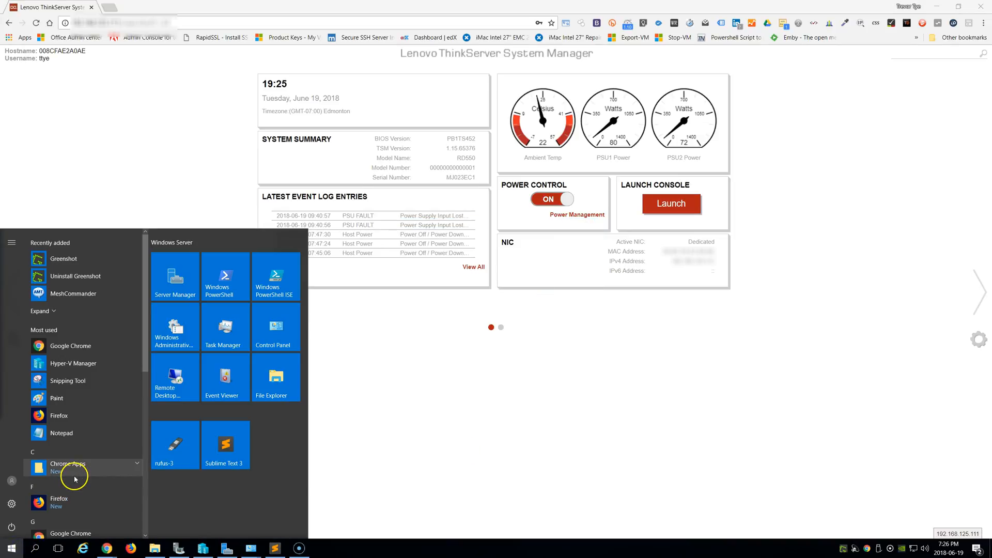
{"action": "mouse_move", "coordinate": [489, 211]}
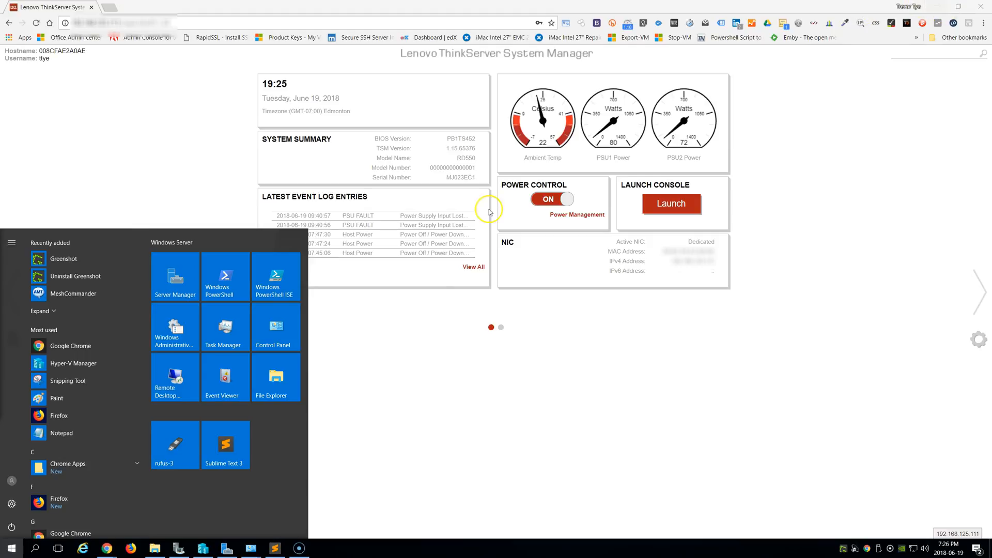
{"action": "left_click", "coordinate": [273, 328]}
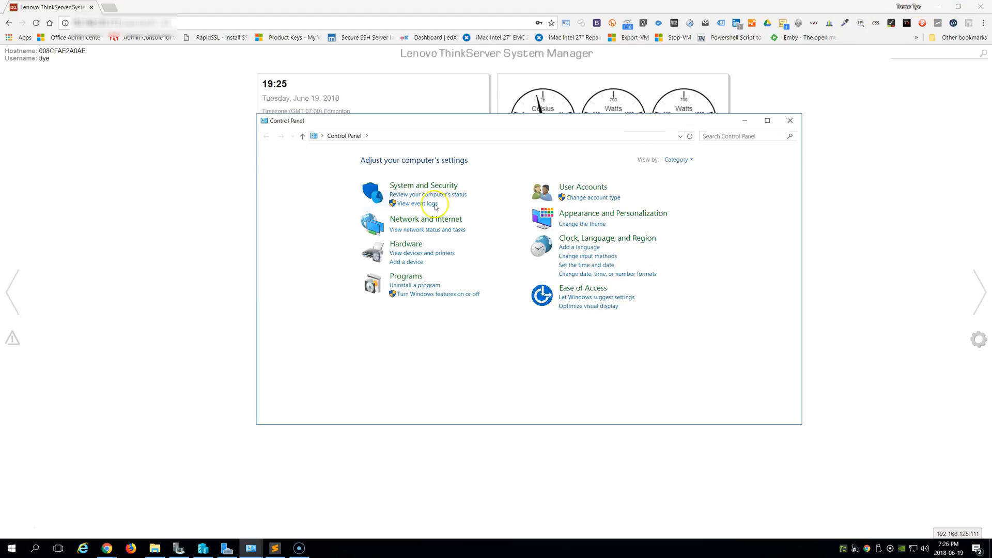
{"action": "mouse_move", "coordinate": [733, 161]}
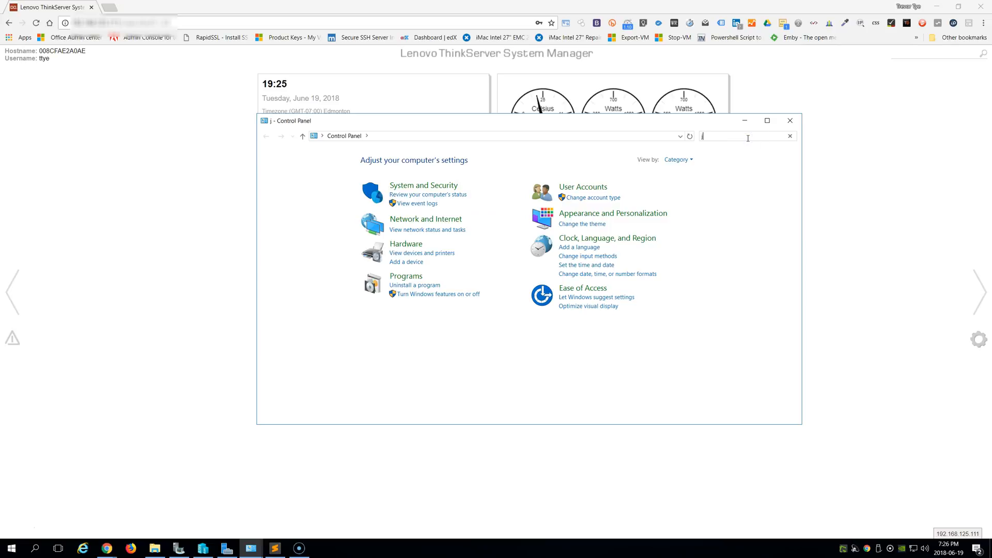
{"action": "type", "text": "java"}
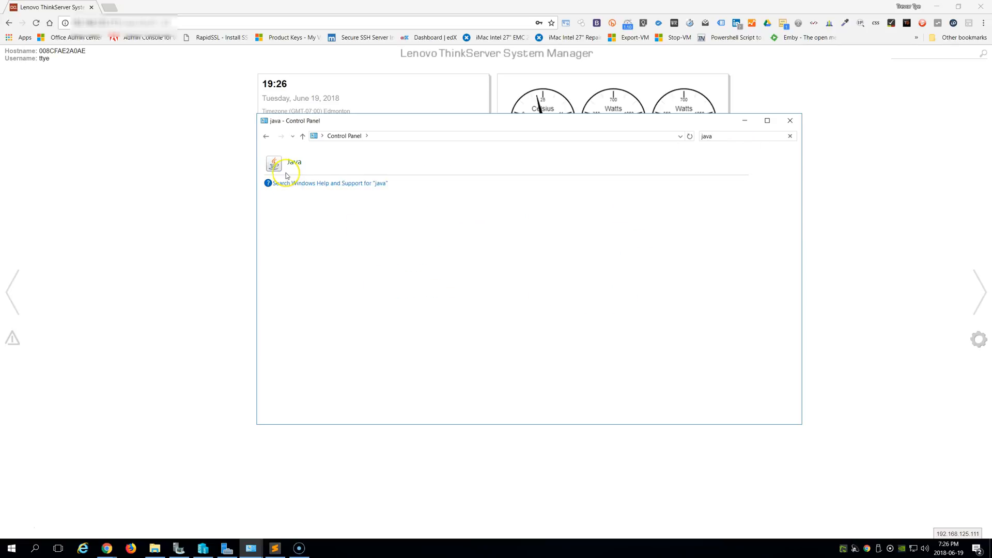
{"action": "mouse_move", "coordinate": [493, 357]}
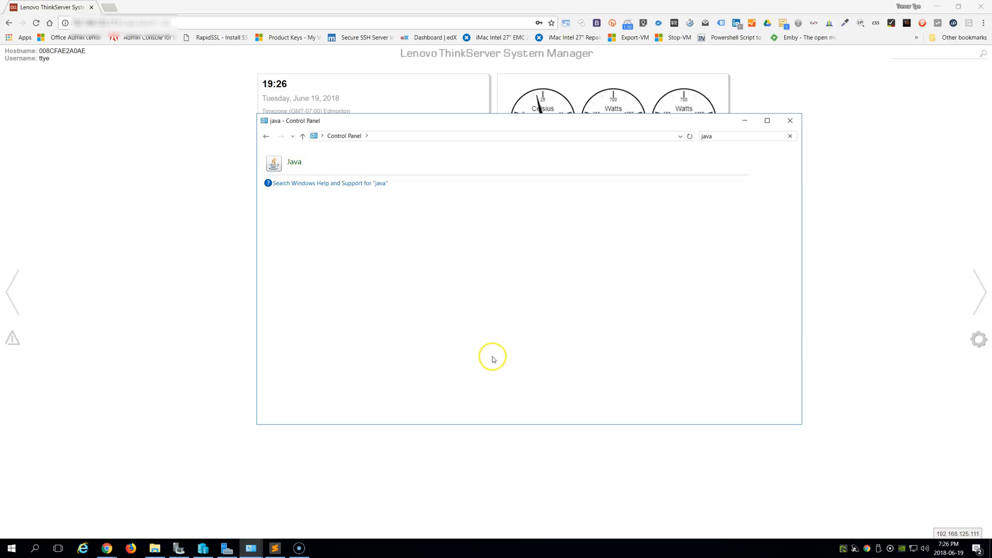
{"action": "mouse_move", "coordinate": [500, 346]}
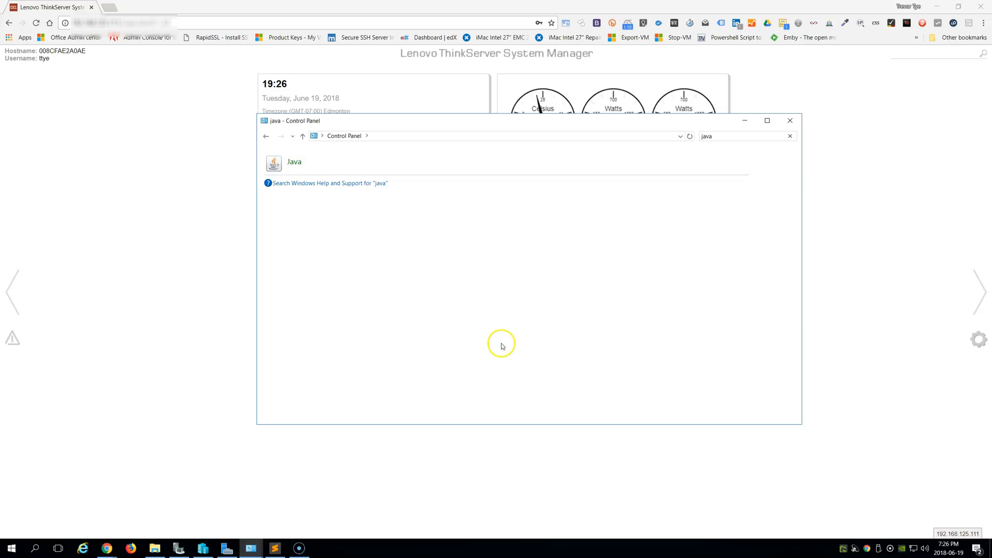
In Java Security, add the server's HTTP address to the Exception Site List past the warning.
{"action": "double_click", "coordinate": [293, 161]}
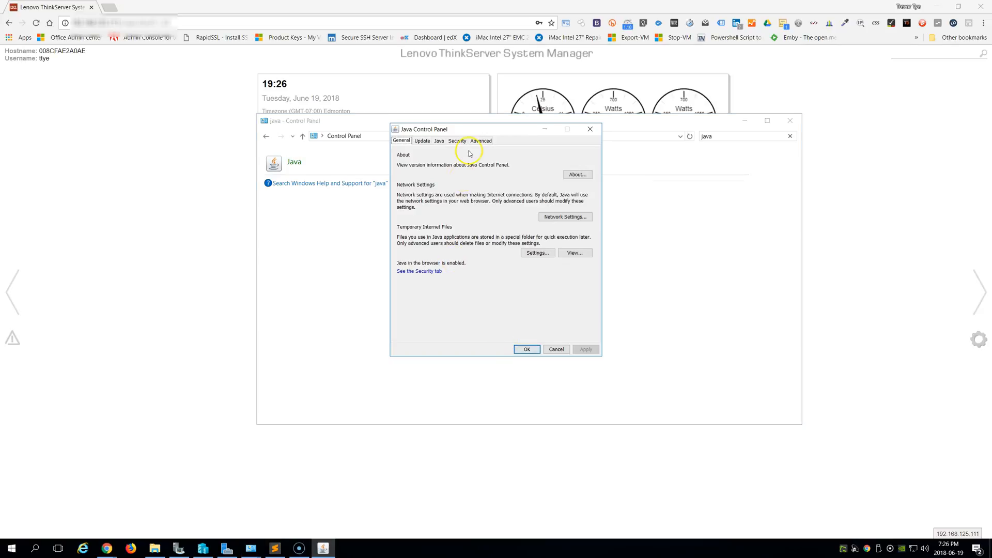
{"action": "left_click", "coordinate": [455, 141]}
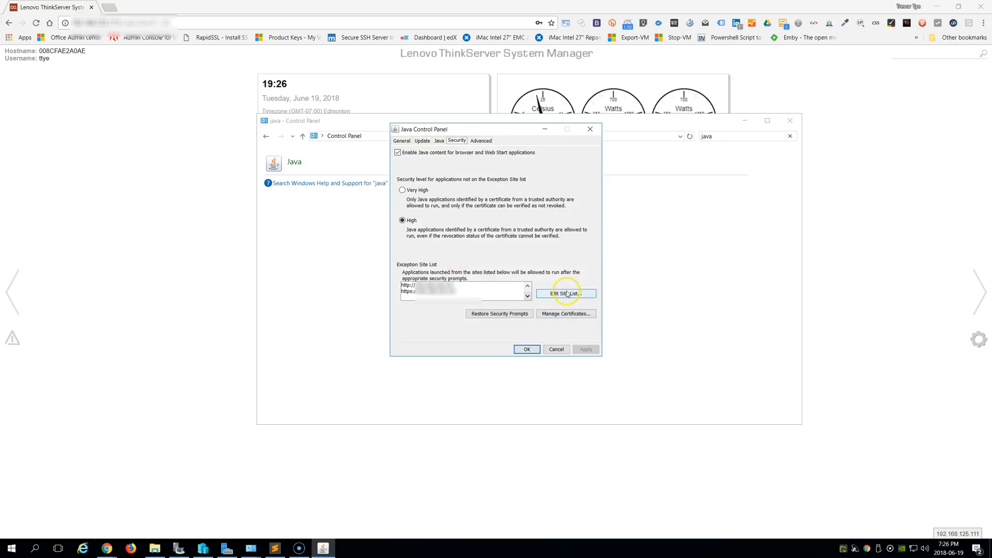
{"action": "left_click", "coordinate": [566, 293]}
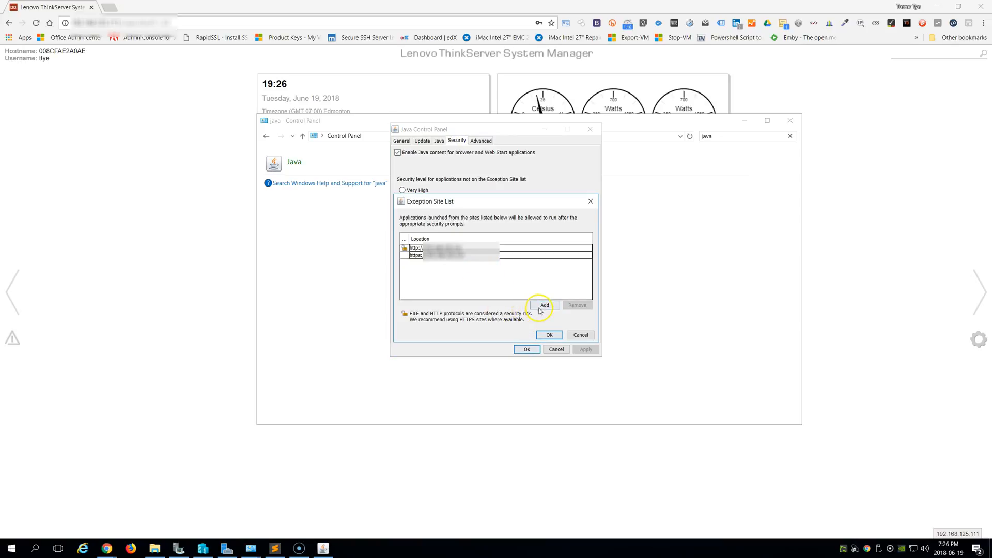
{"action": "left_click", "coordinate": [543, 305]}
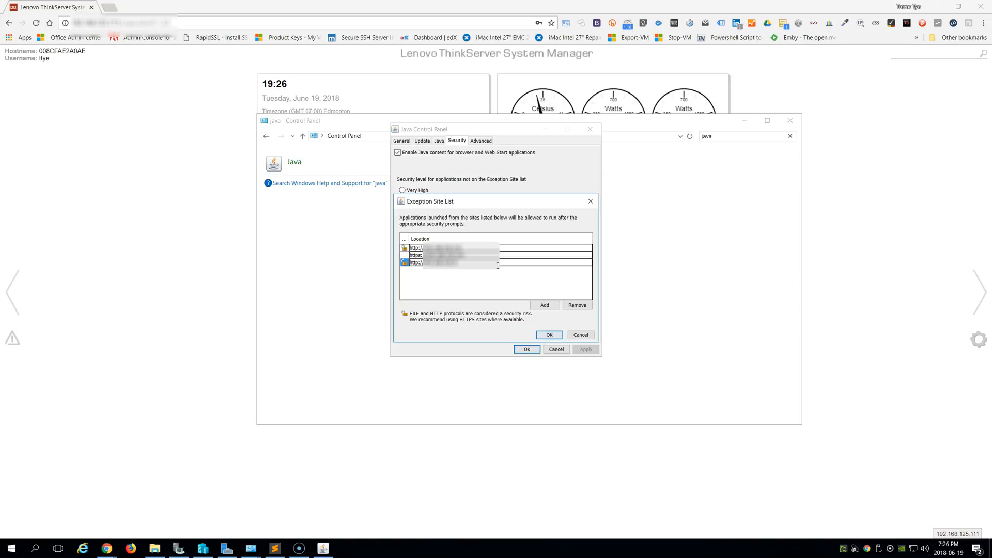
{"action": "mouse_move", "coordinate": [526, 307]}
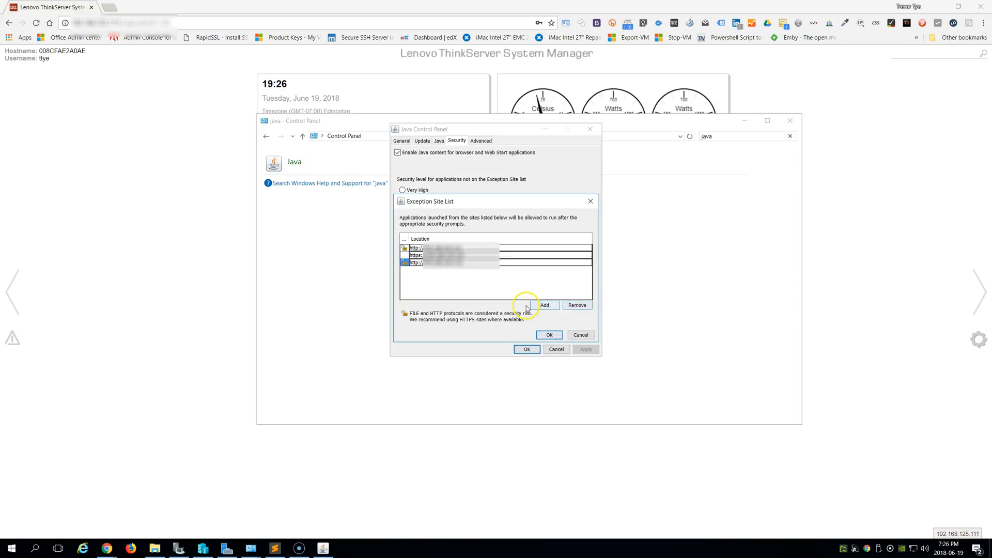
{"action": "left_click", "coordinate": [544, 305]}
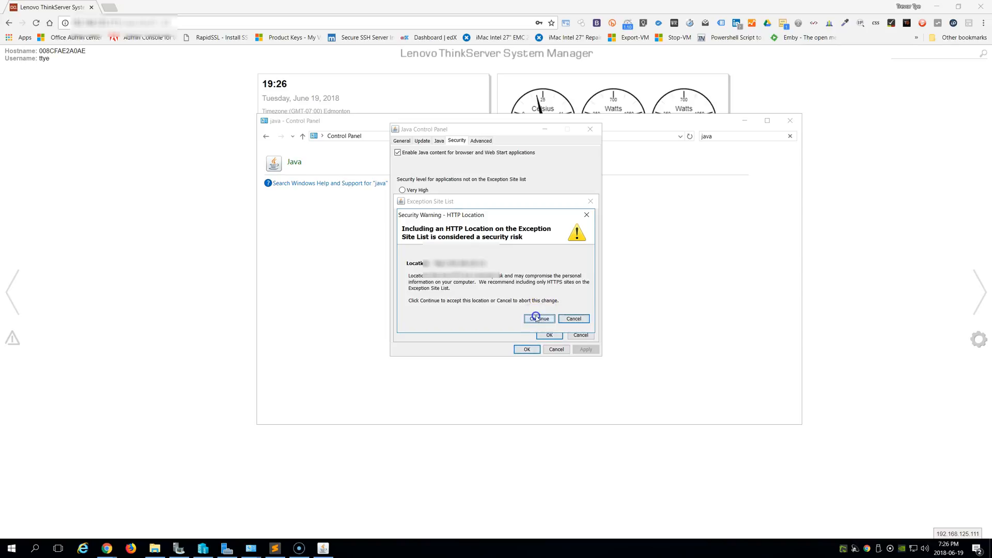
{"action": "left_click", "coordinate": [539, 318]}
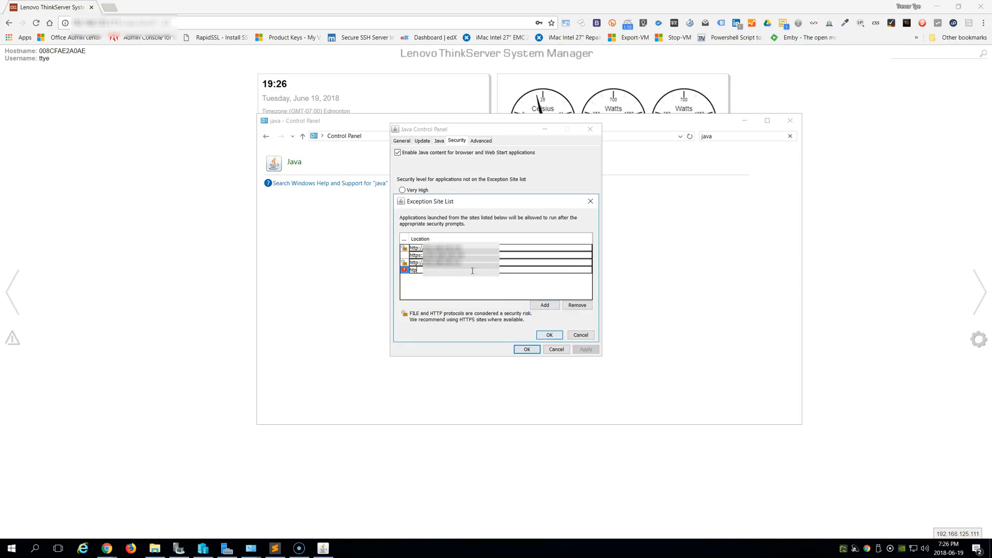
Add the HTTPS server address too, confirm the list and apply the Java security settings.
{"action": "type", "text": "s:"}
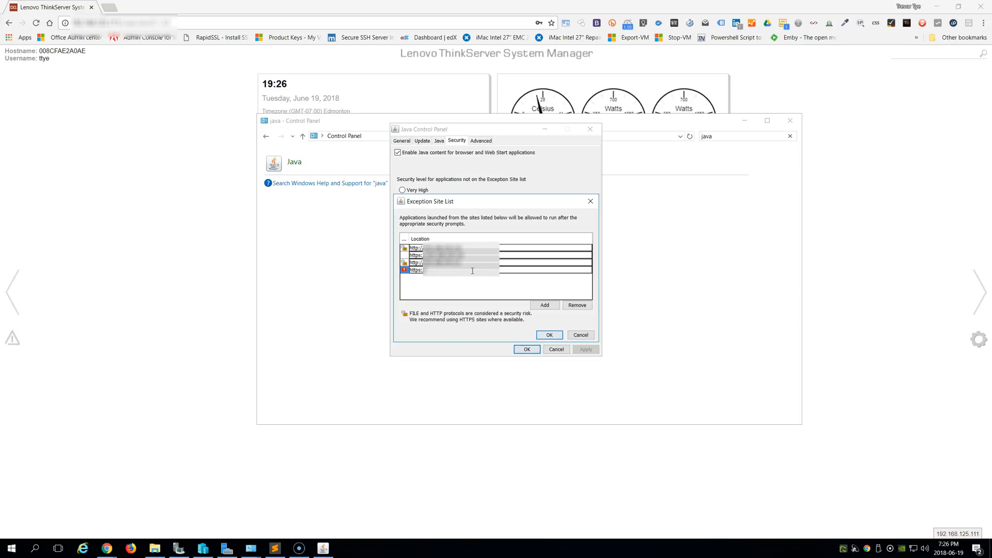
{"action": "left_click", "coordinate": [444, 270]}
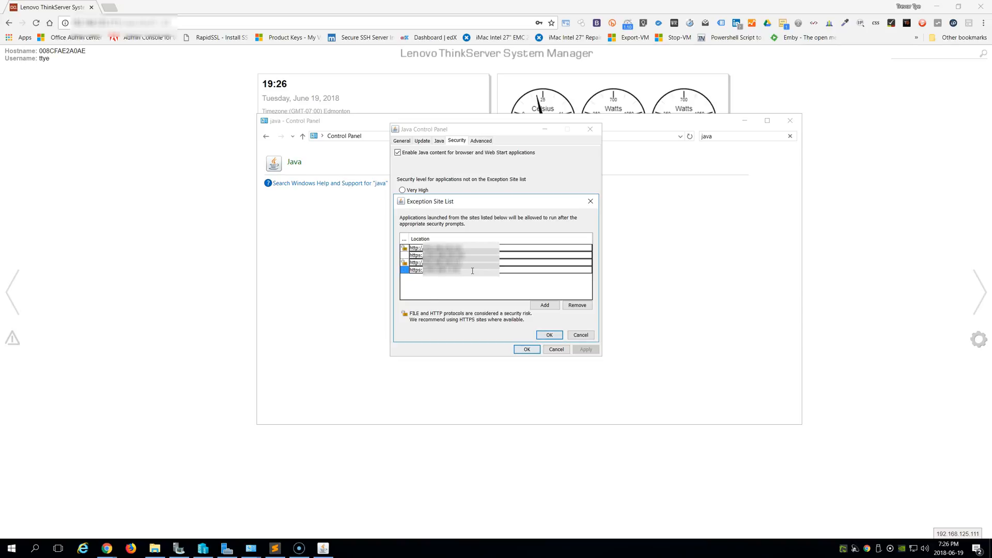
{"action": "mouse_move", "coordinate": [448, 271]}
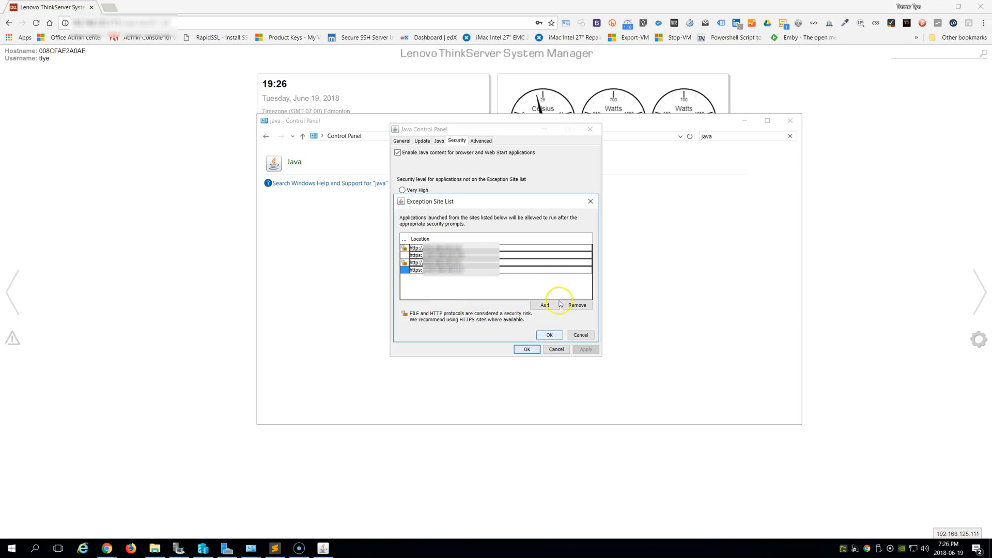
{"action": "left_click", "coordinate": [544, 304]}
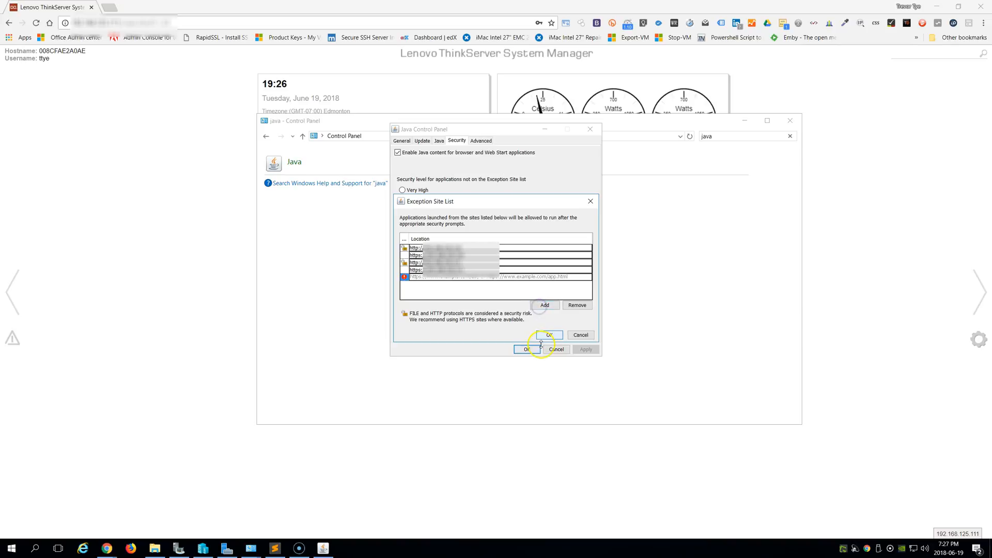
{"action": "left_click", "coordinate": [549, 335]}
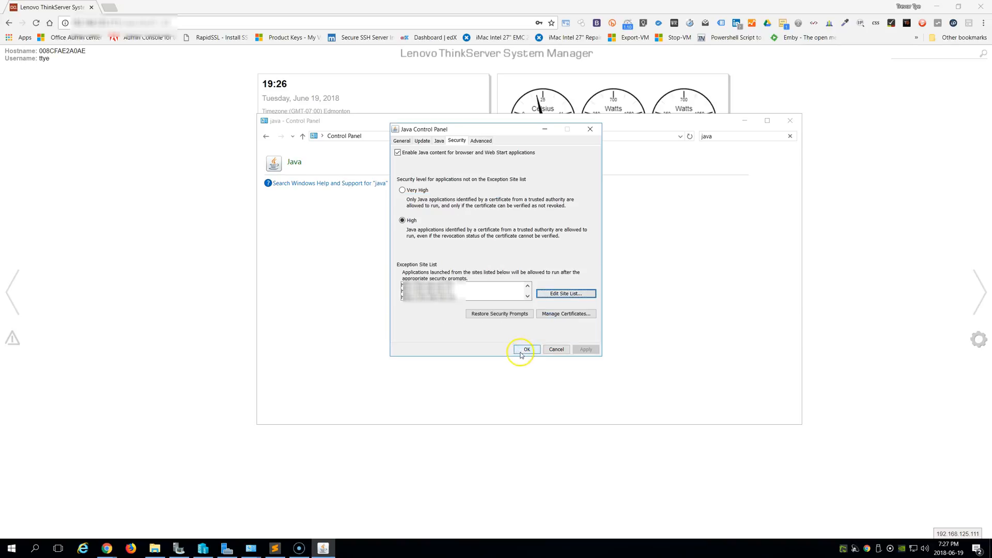
{"action": "left_click", "coordinate": [527, 350]}
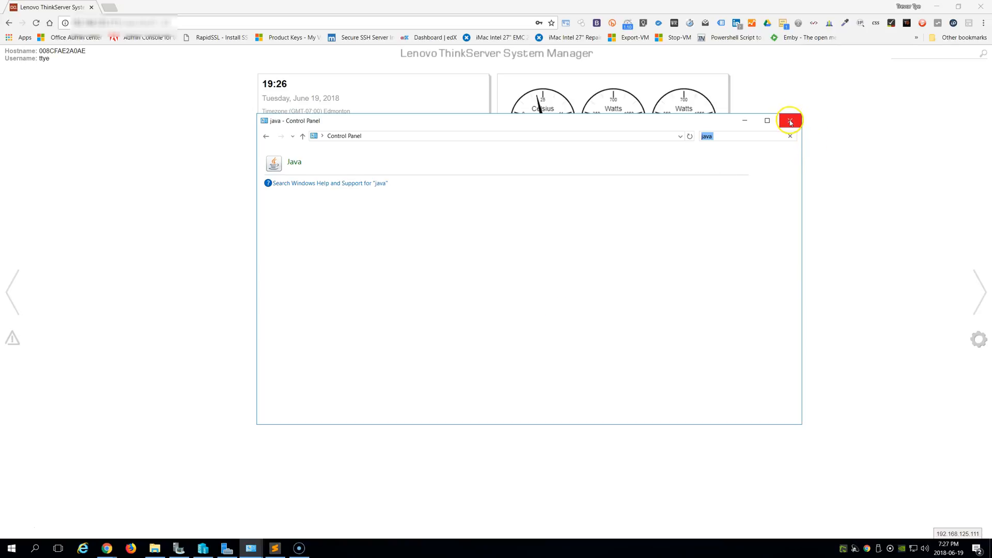
Close Control Panel and bring the java.security file back up in Sublime Text.
{"action": "left_click", "coordinate": [789, 120]}
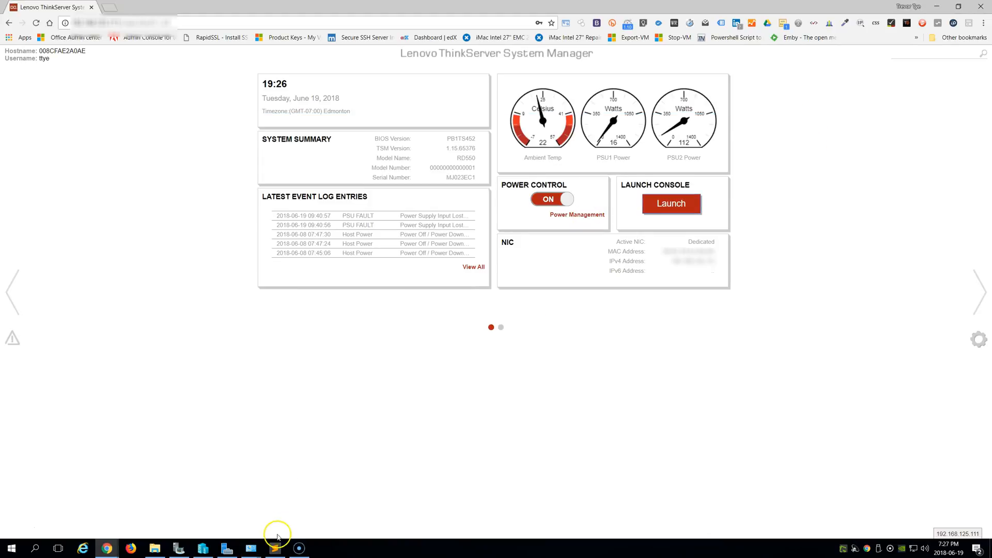
{"action": "left_click", "coordinate": [274, 548]}
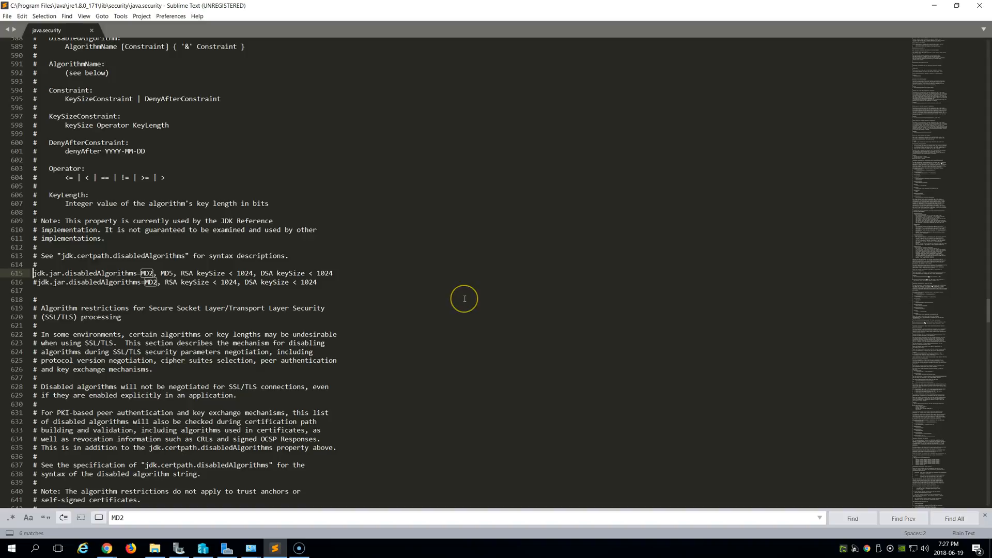
{"action": "mouse_move", "coordinate": [464, 298]}
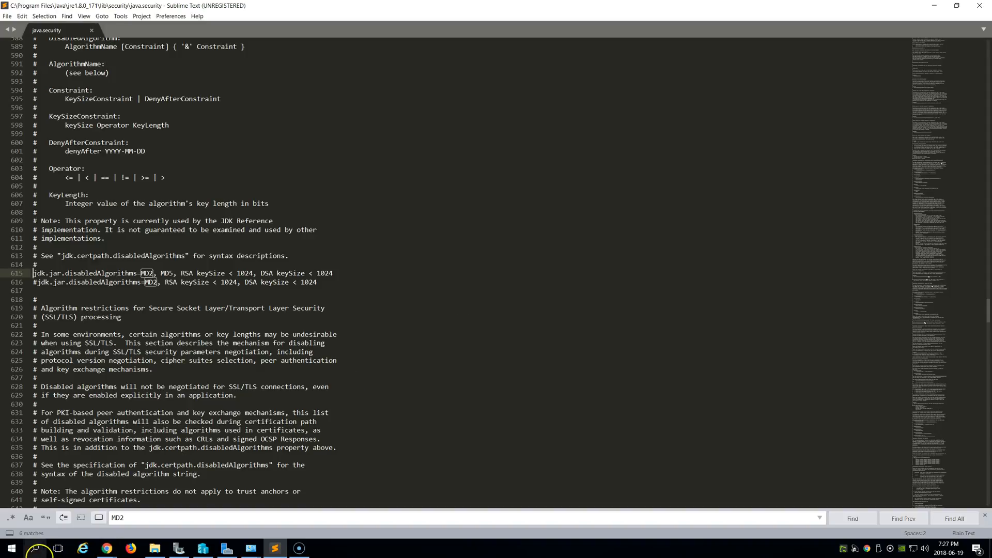
Show java.security in File Explorer under jre1.8.0_171\lib\security.
{"action": "left_click", "coordinate": [154, 548]}
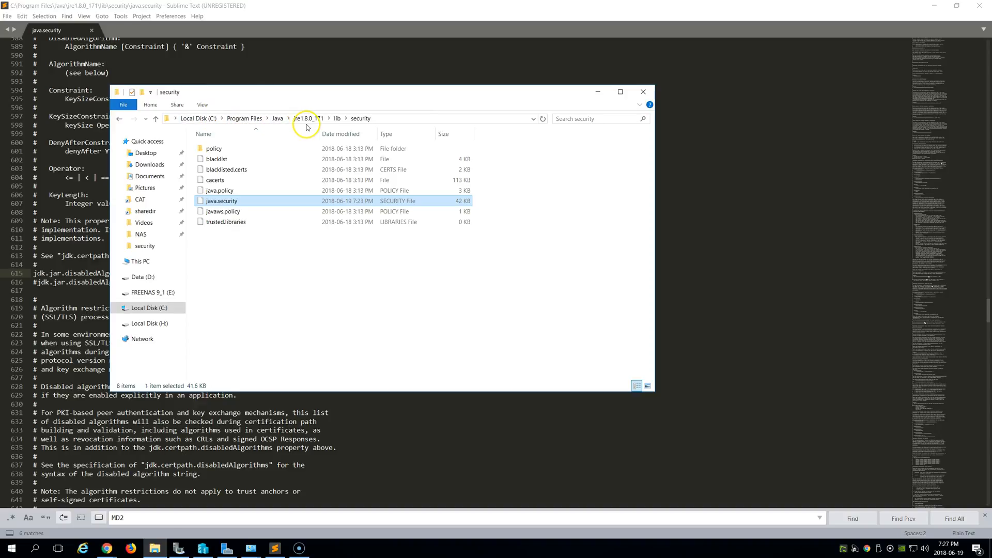
{"action": "mouse_move", "coordinate": [318, 124]}
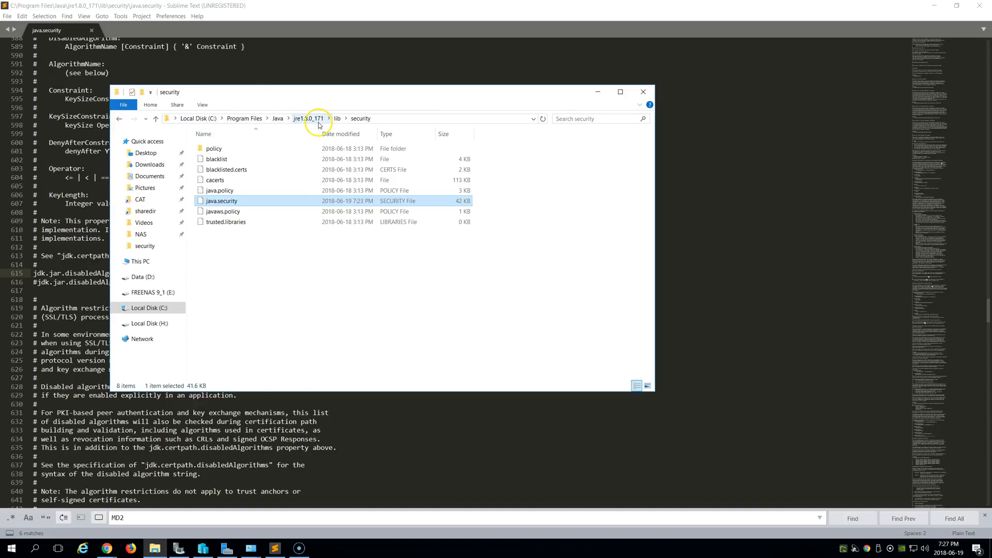
{"action": "mouse_move", "coordinate": [336, 123]}
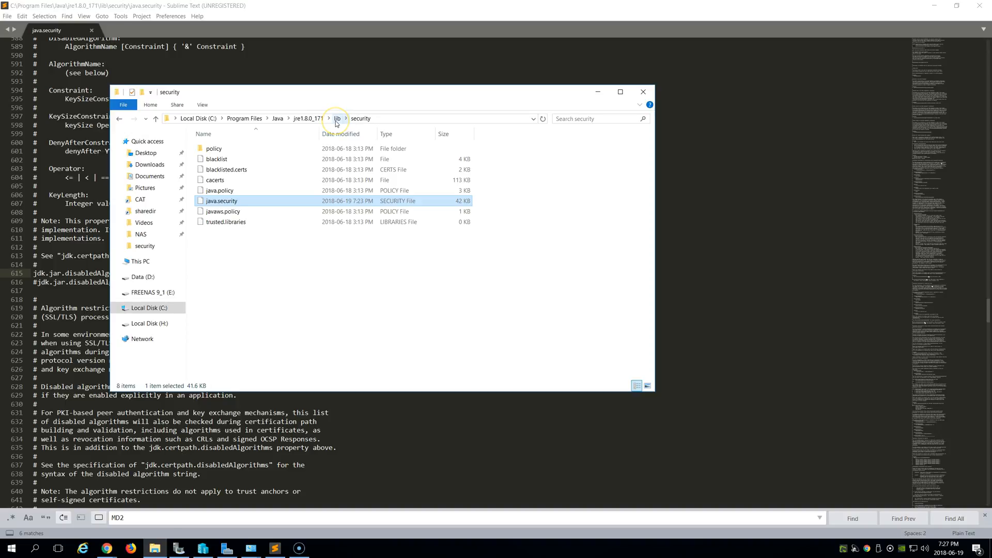
{"action": "mouse_move", "coordinate": [259, 243]}
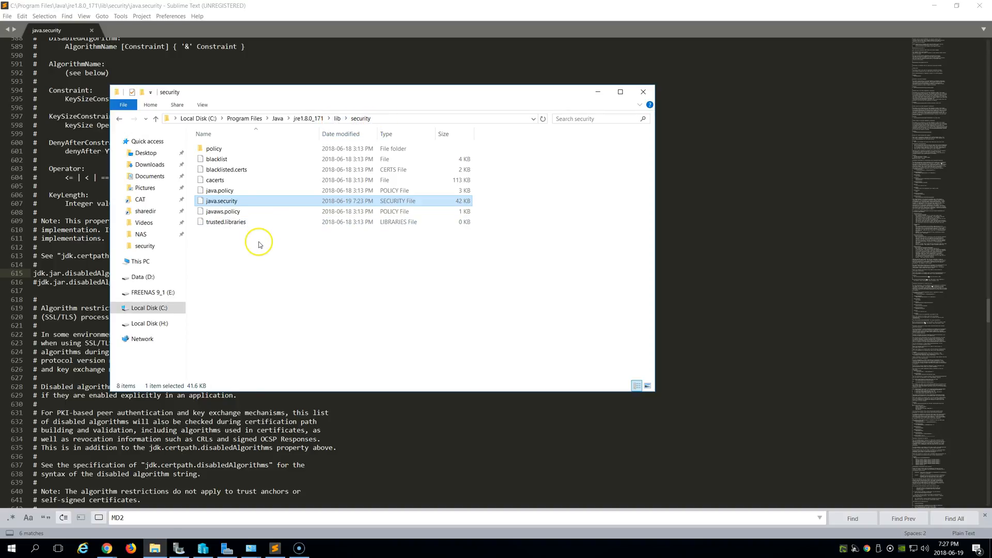
{"action": "mouse_move", "coordinate": [324, 398]}
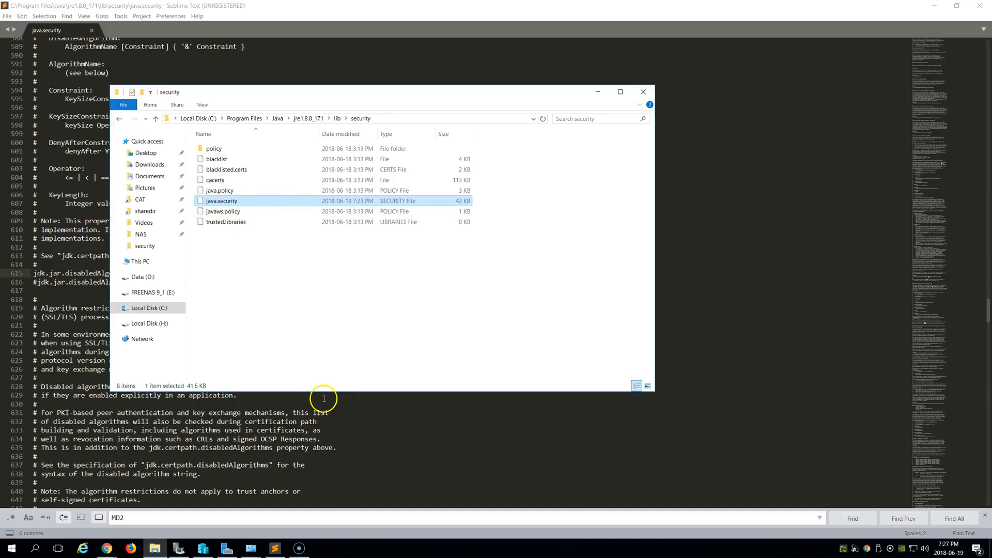
{"action": "mouse_move", "coordinate": [381, 415]}
{"action": "type", "text": "5"}
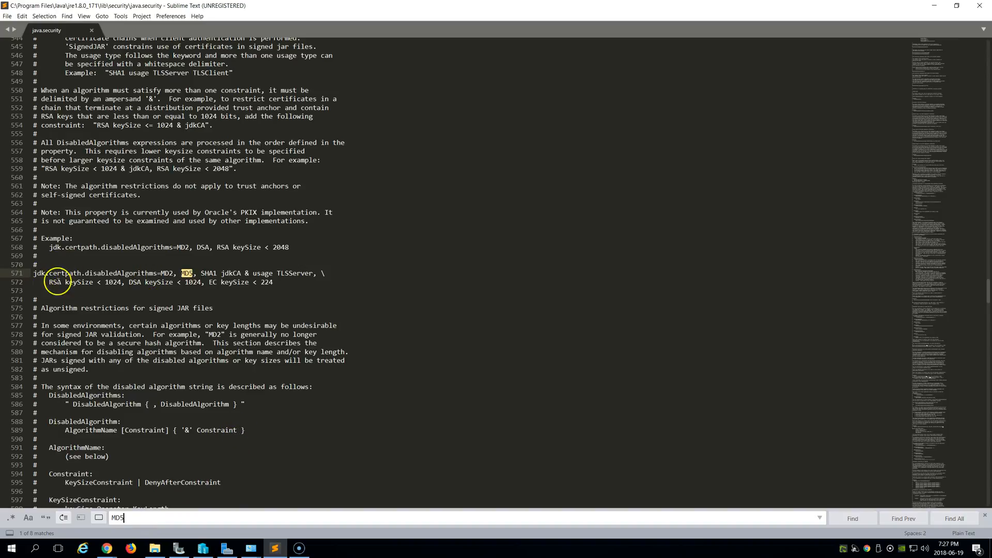
{"action": "mouse_move", "coordinate": [328, 538]}
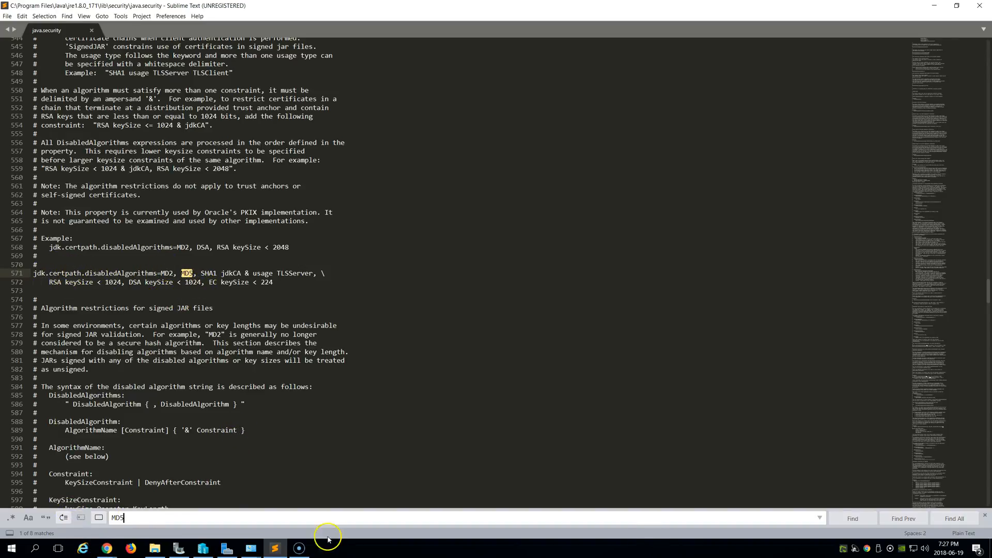
Make the jdk.jar.disabledAlgorithms line without MD5 active and save java.security.
{"action": "left_click", "coordinate": [852, 518]}
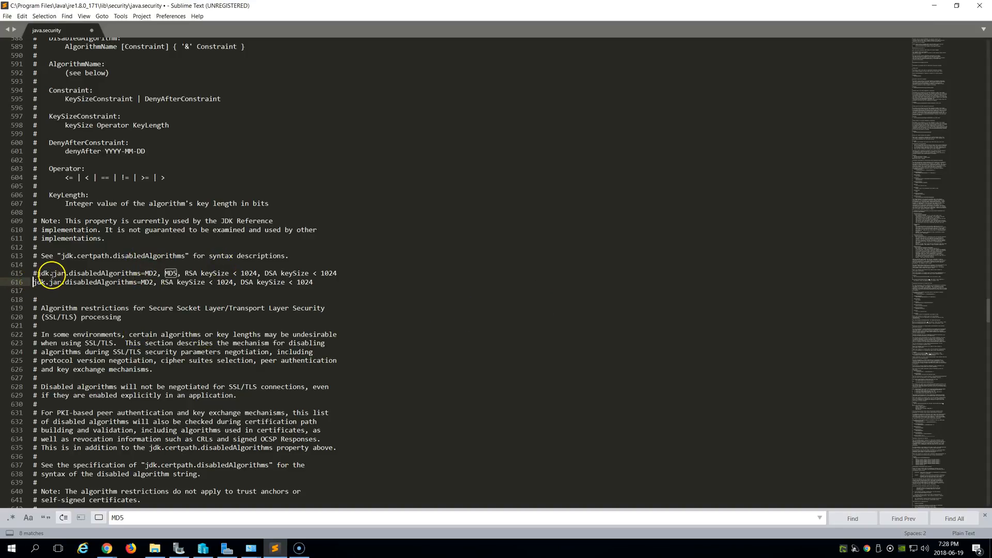
{"action": "mouse_move", "coordinate": [325, 298]}
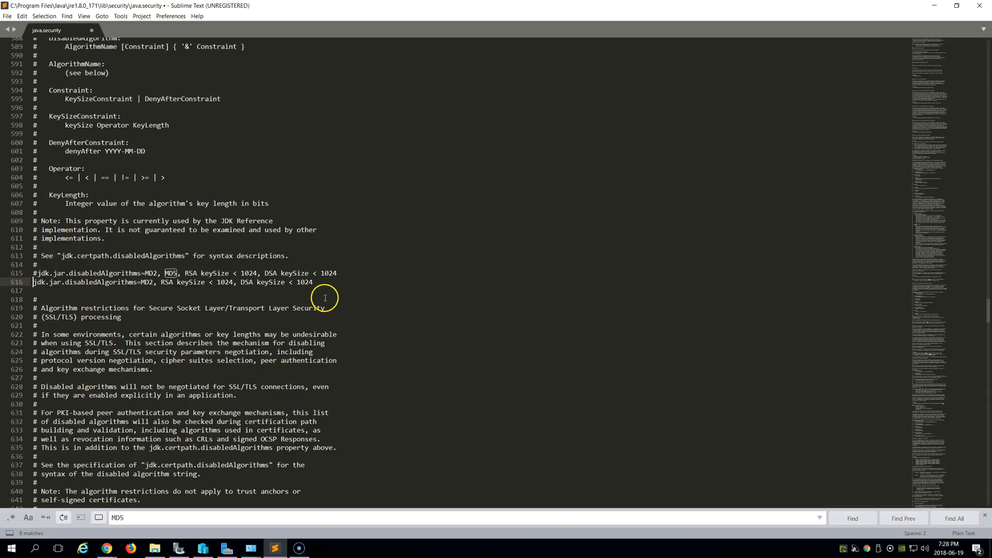
{"action": "mouse_move", "coordinate": [258, 323]}
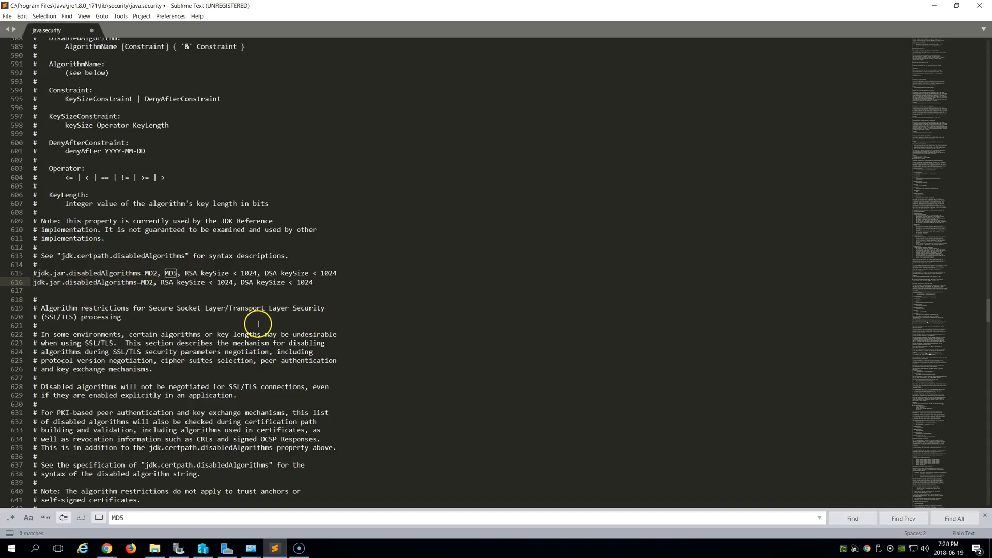
{"action": "key", "text": "ctrl+s"}
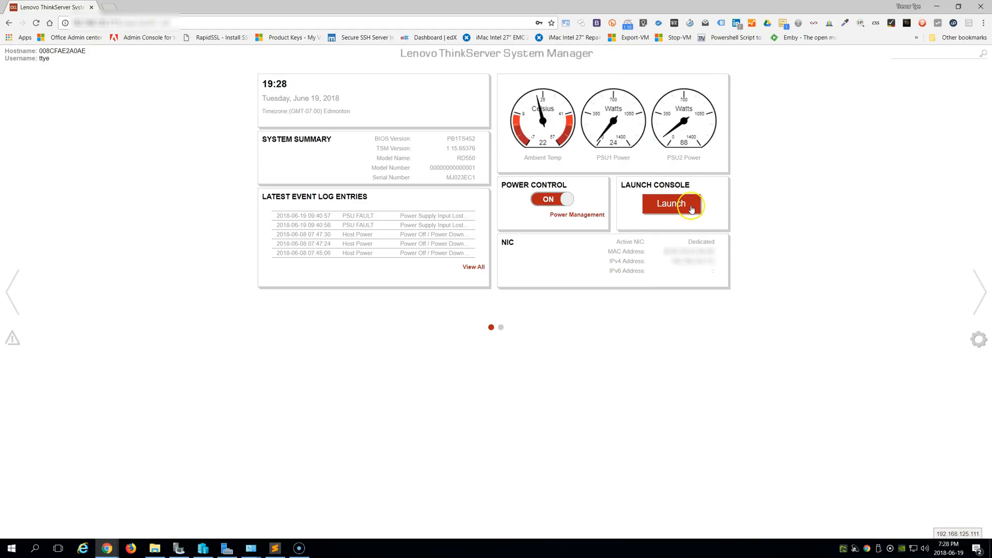
Relaunch the console and keep jviewer (1).jnlp anyway despite the harmful-file warning.
{"action": "left_click", "coordinate": [671, 204]}
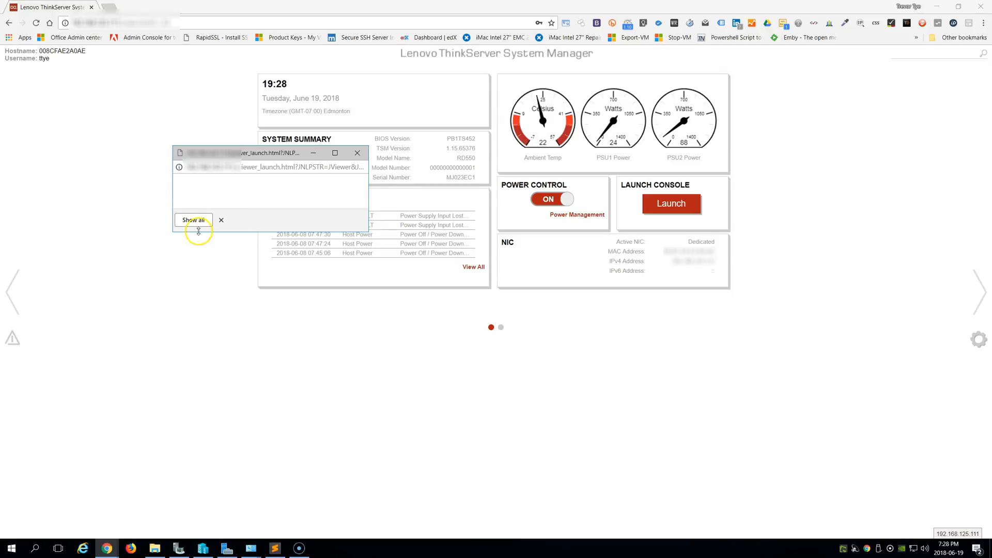
{"action": "left_click", "coordinate": [192, 219]}
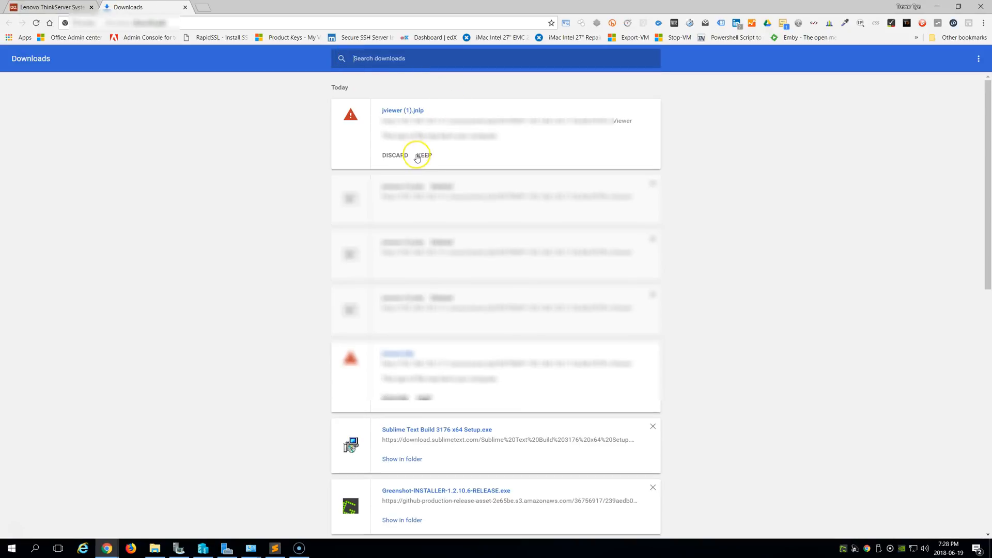
{"action": "left_click", "coordinate": [424, 155]}
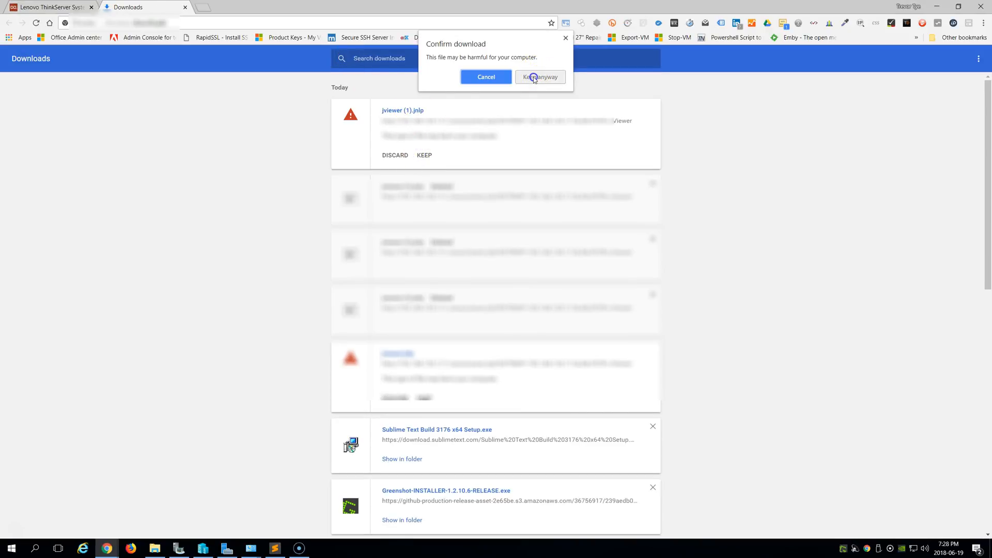
{"action": "left_click", "coordinate": [539, 77]}
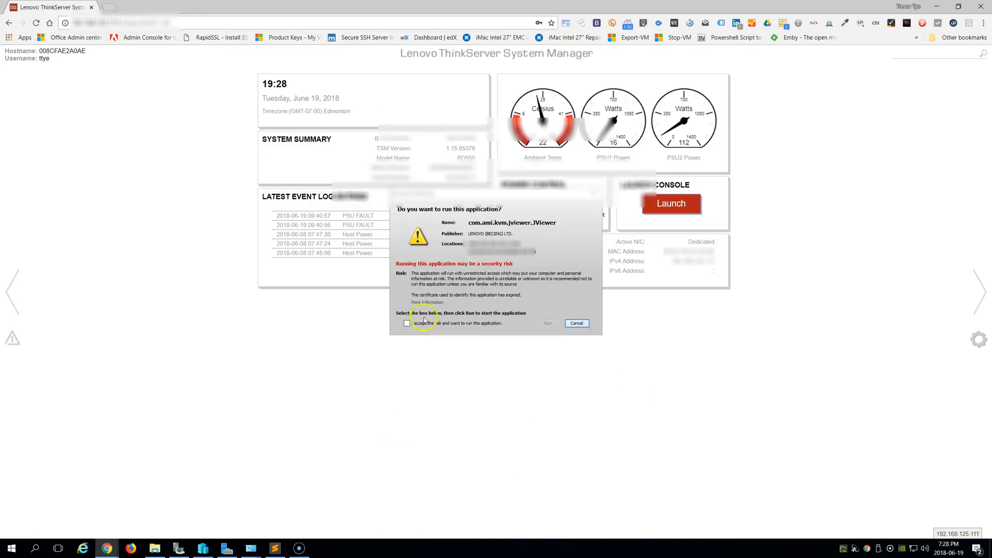
Accept the security risk and run the JViewer KVM application.
{"action": "left_click", "coordinate": [407, 323]}
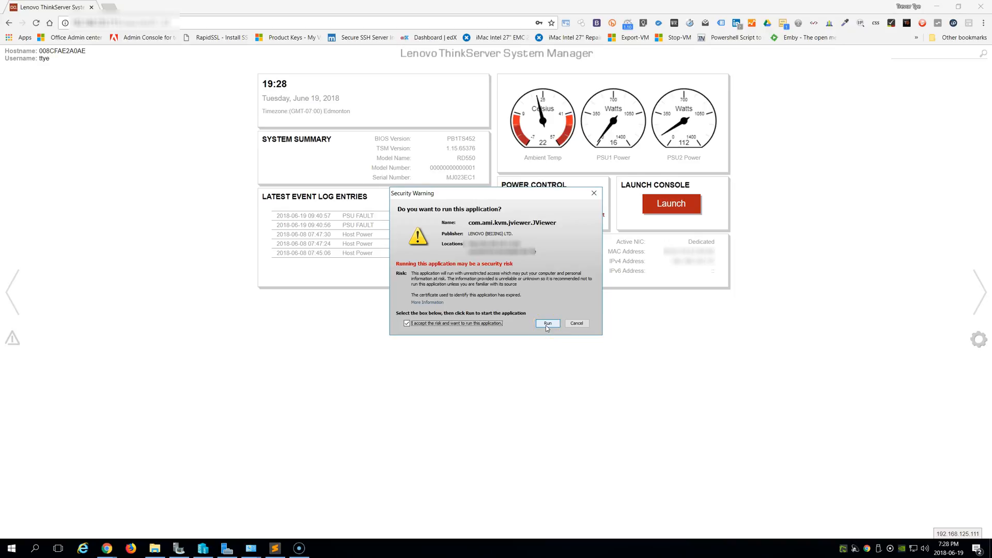
{"action": "left_click", "coordinate": [546, 323]}
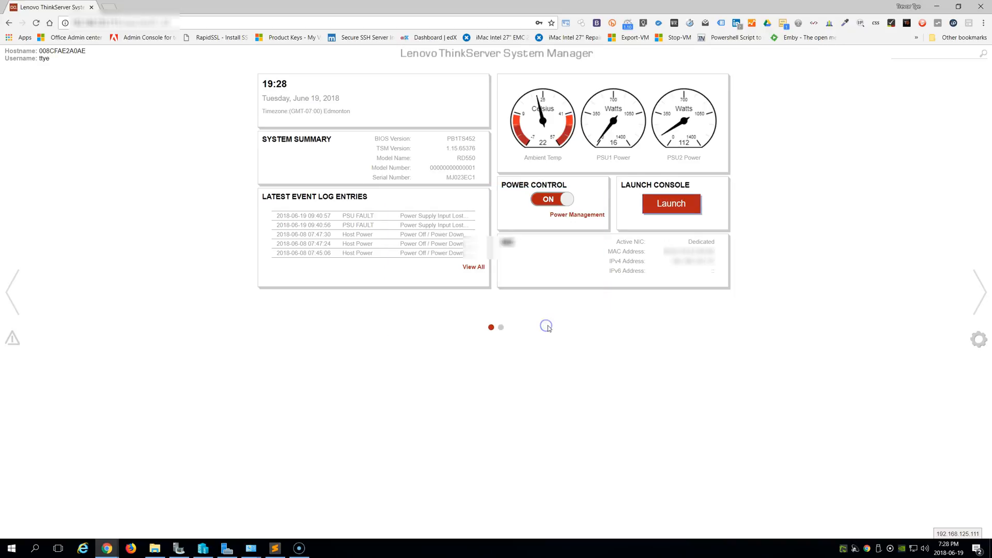